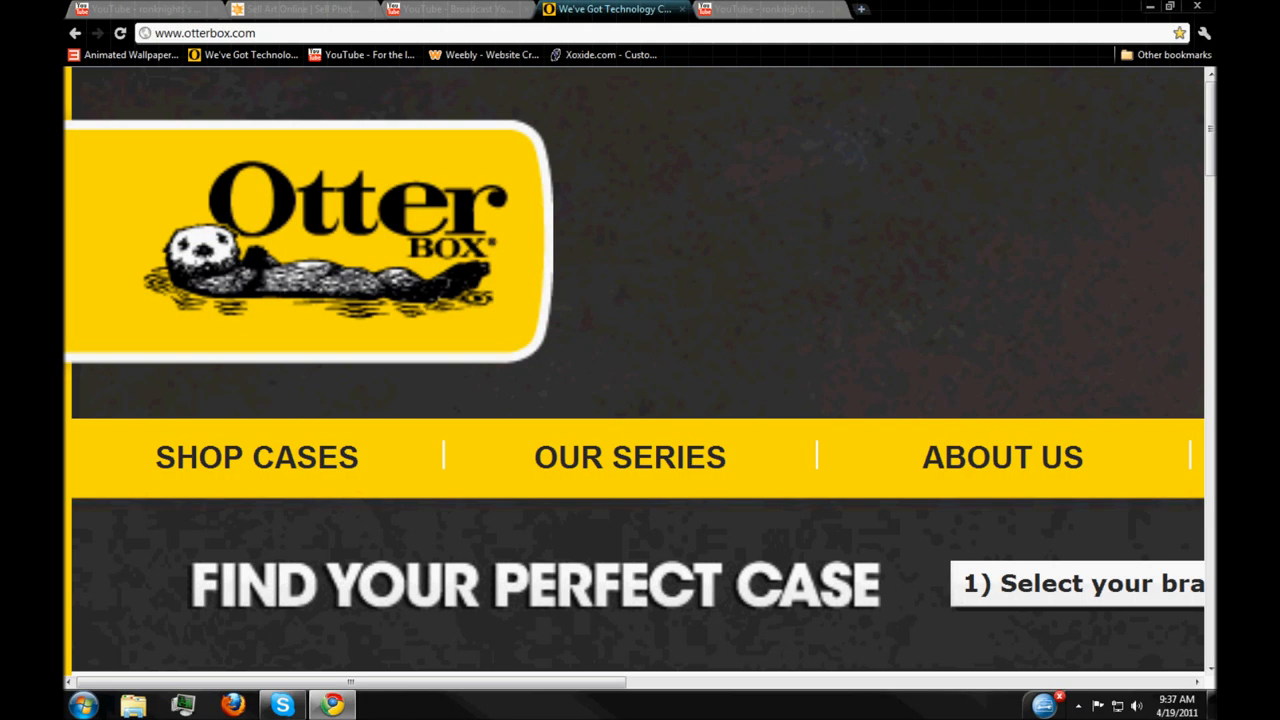
mouse_move(598, 210)
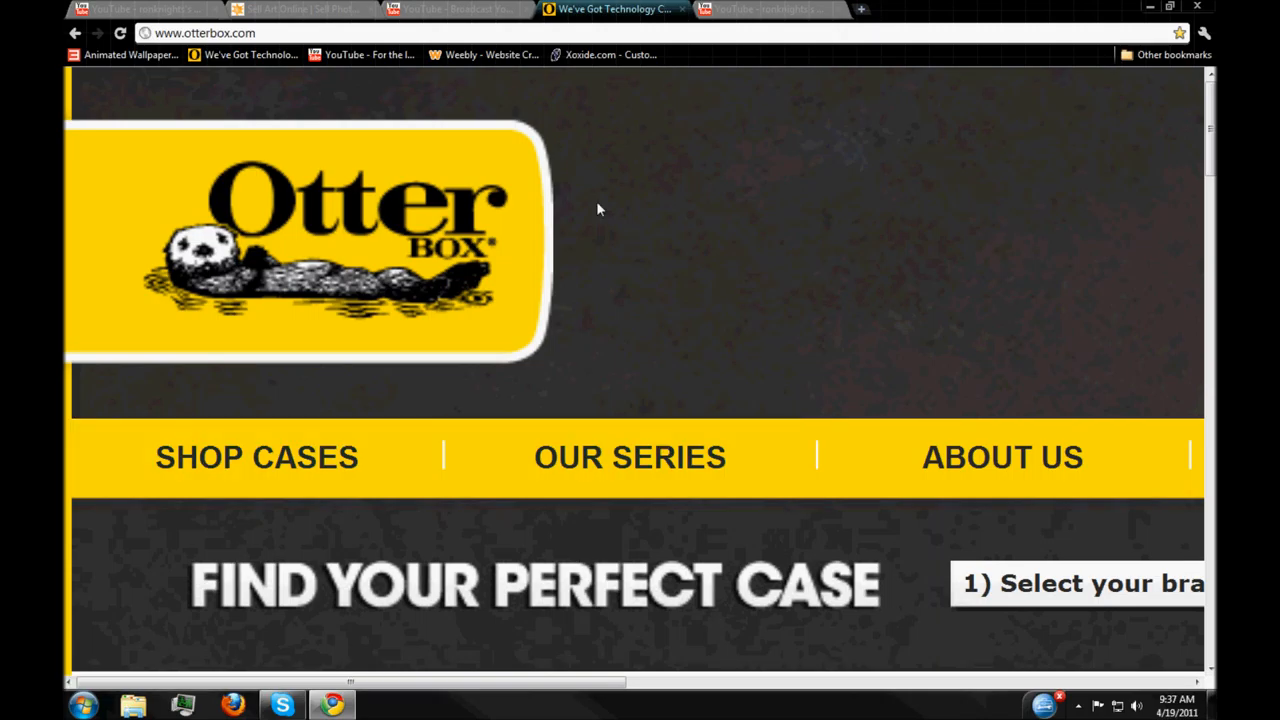
mouse_move(724, 352)
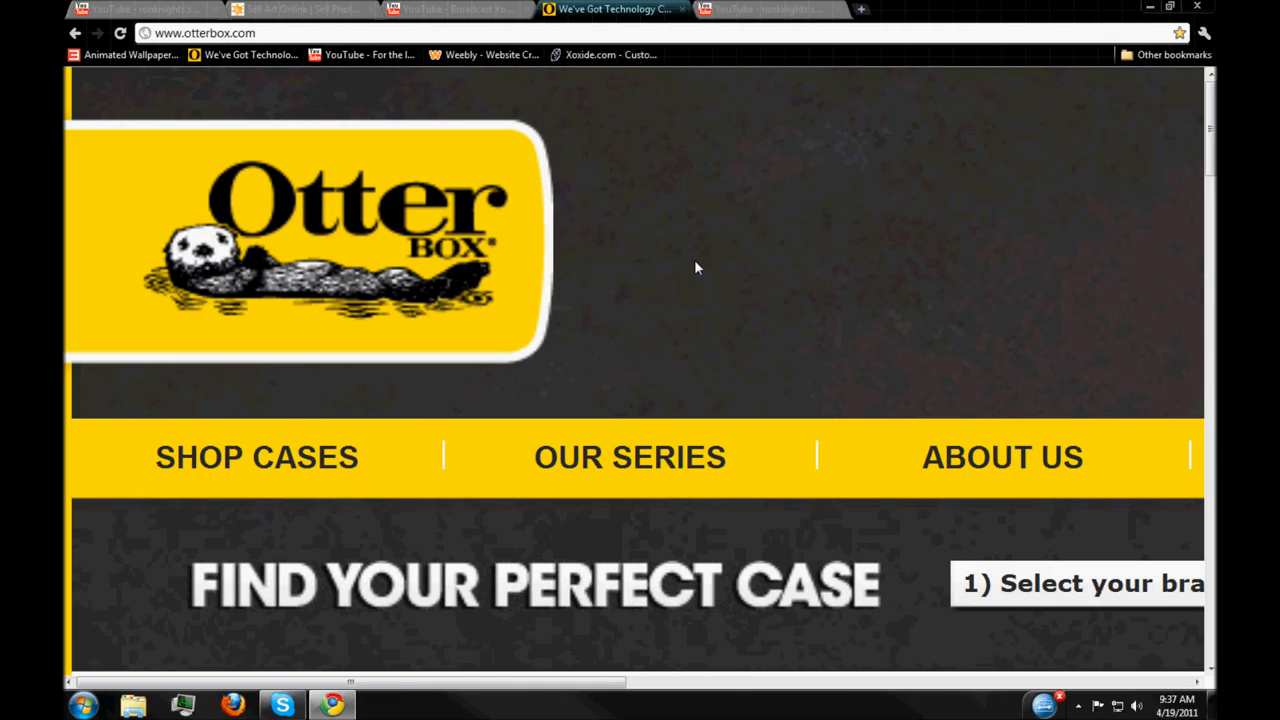
mouse_move(456, 498)
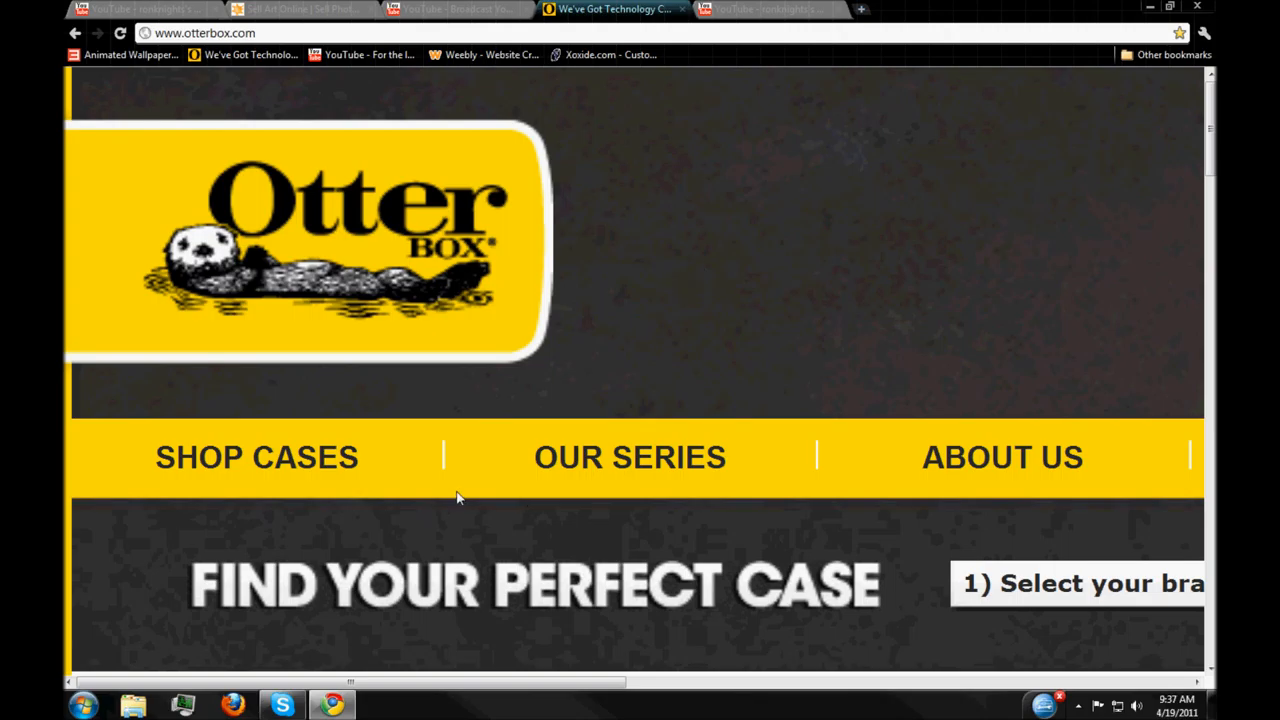
Navigate from Shop Cases through Apple Cases to the iPad Cases listing.
left_click(256, 456)
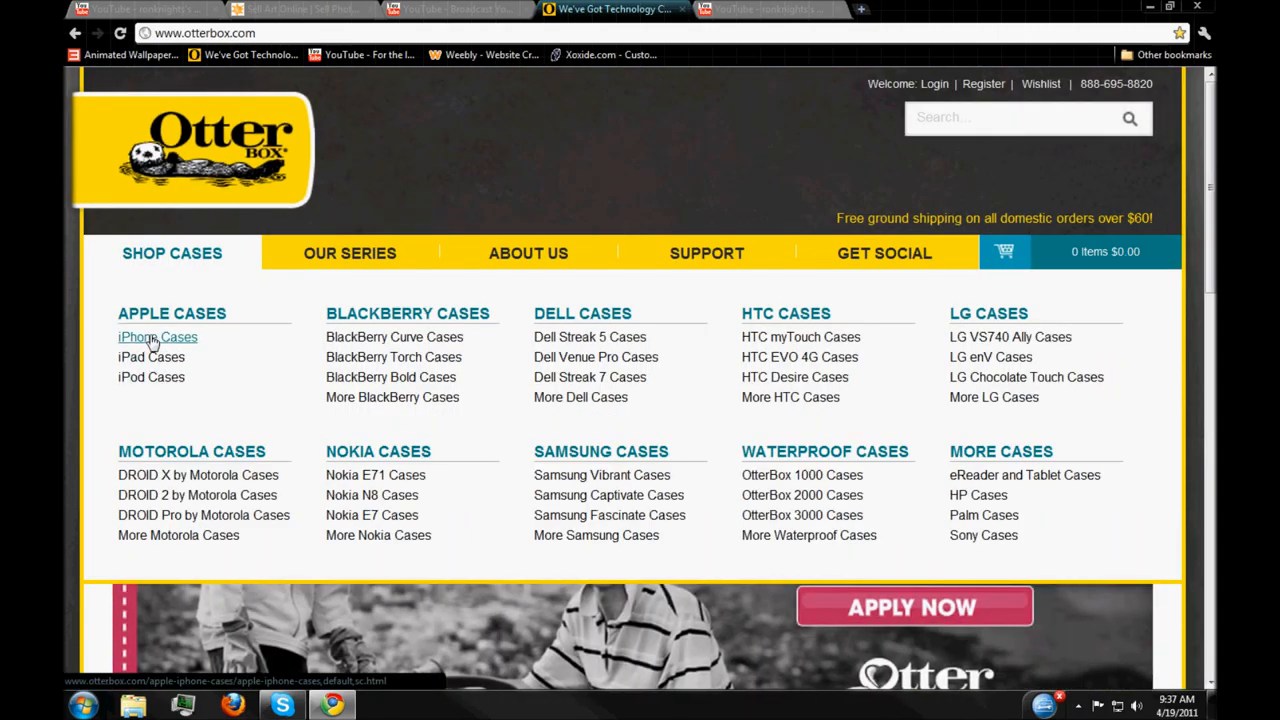
mouse_move(800, 336)
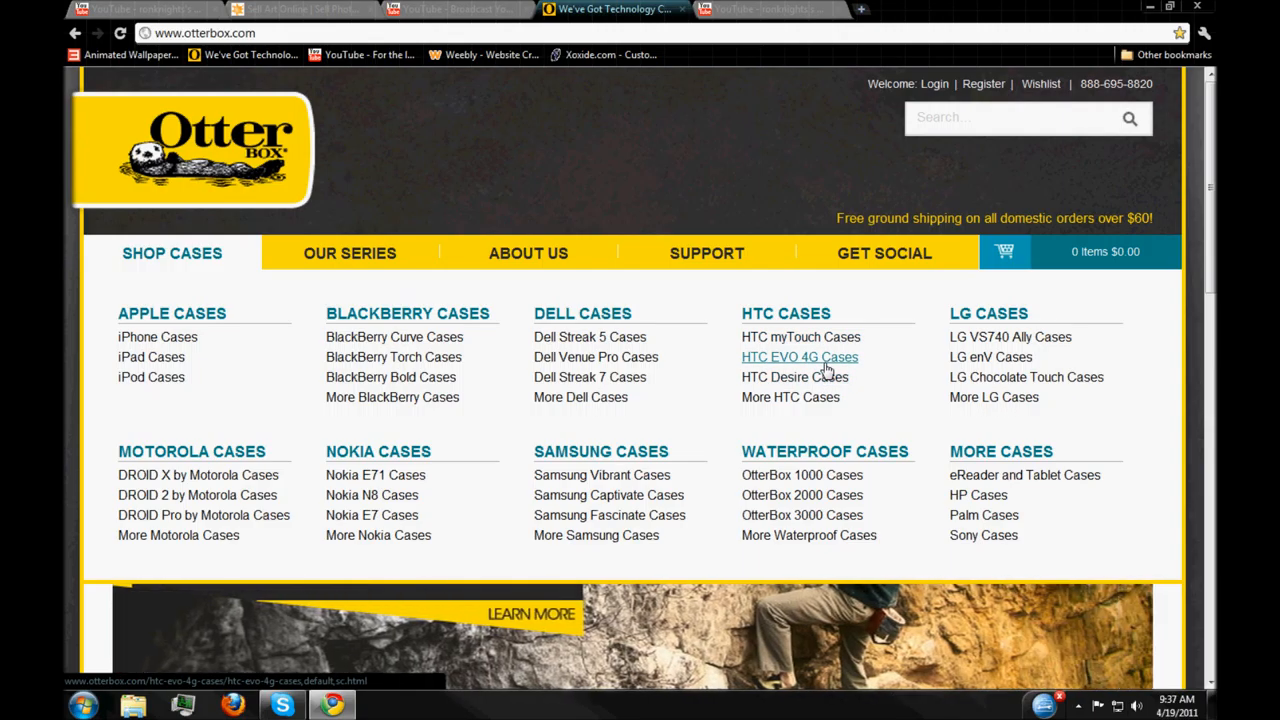
mouse_move(512, 362)
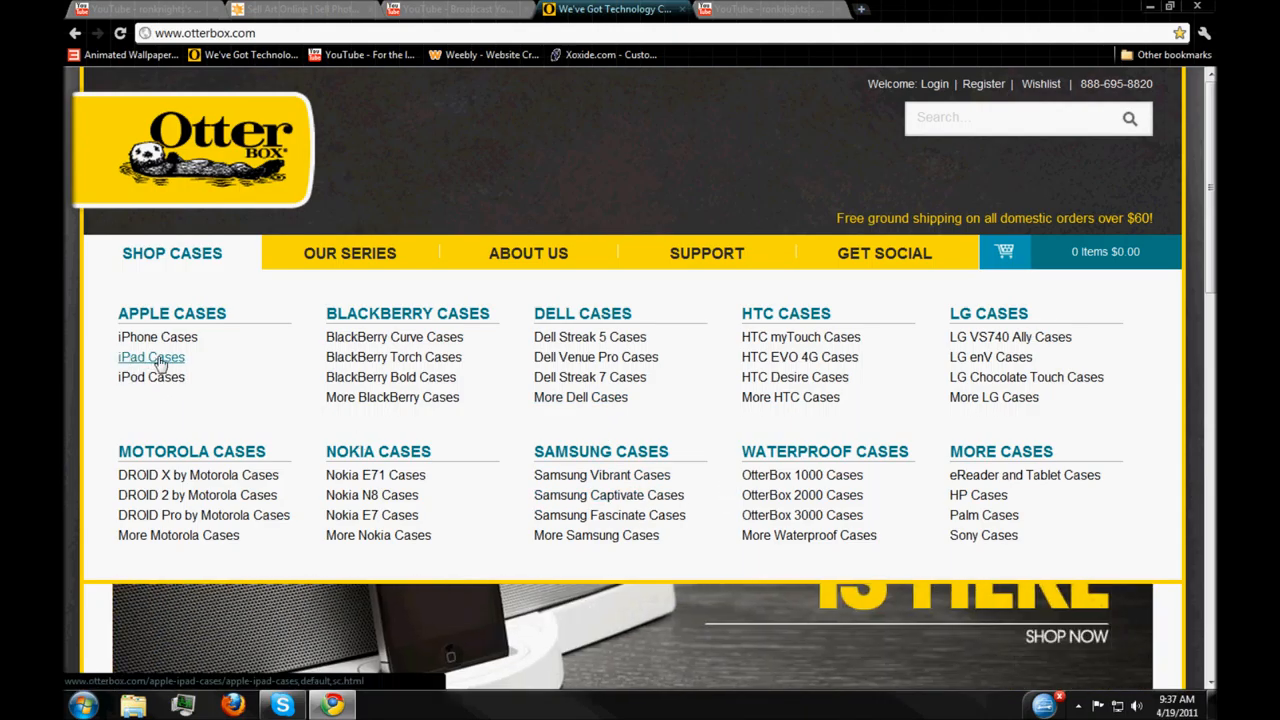
left_click(152, 356)
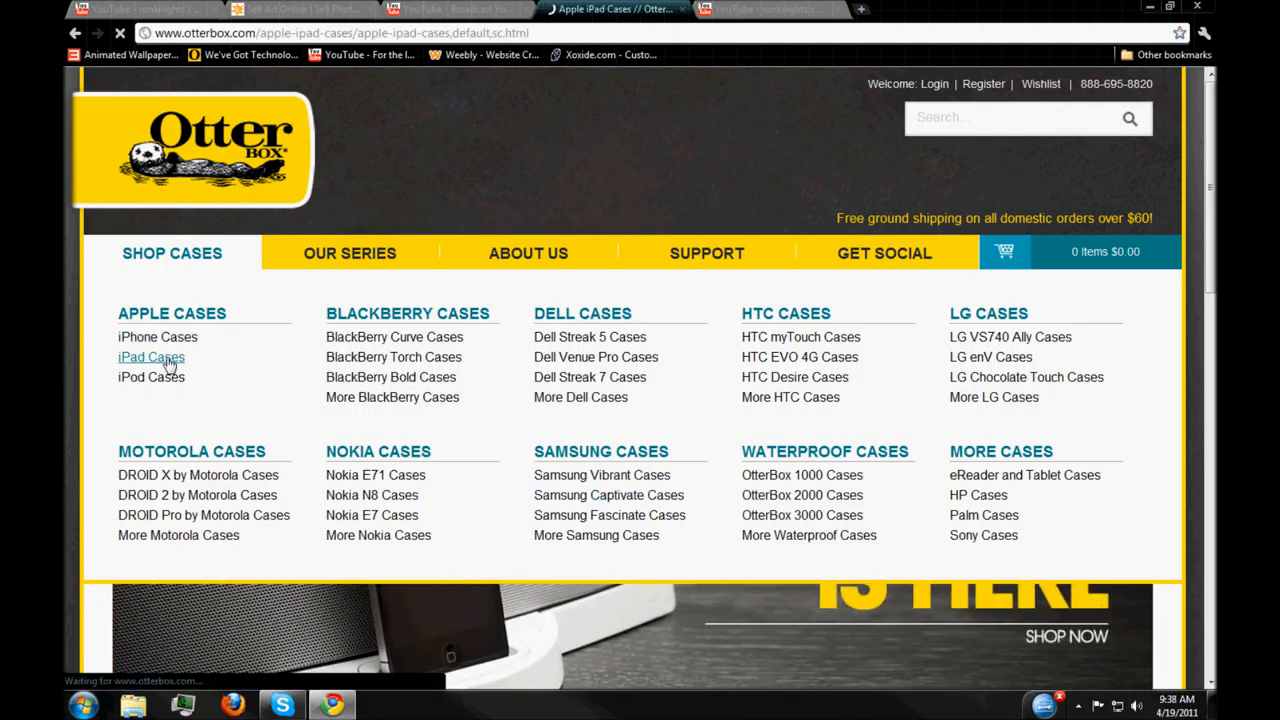
left_click(152, 356)
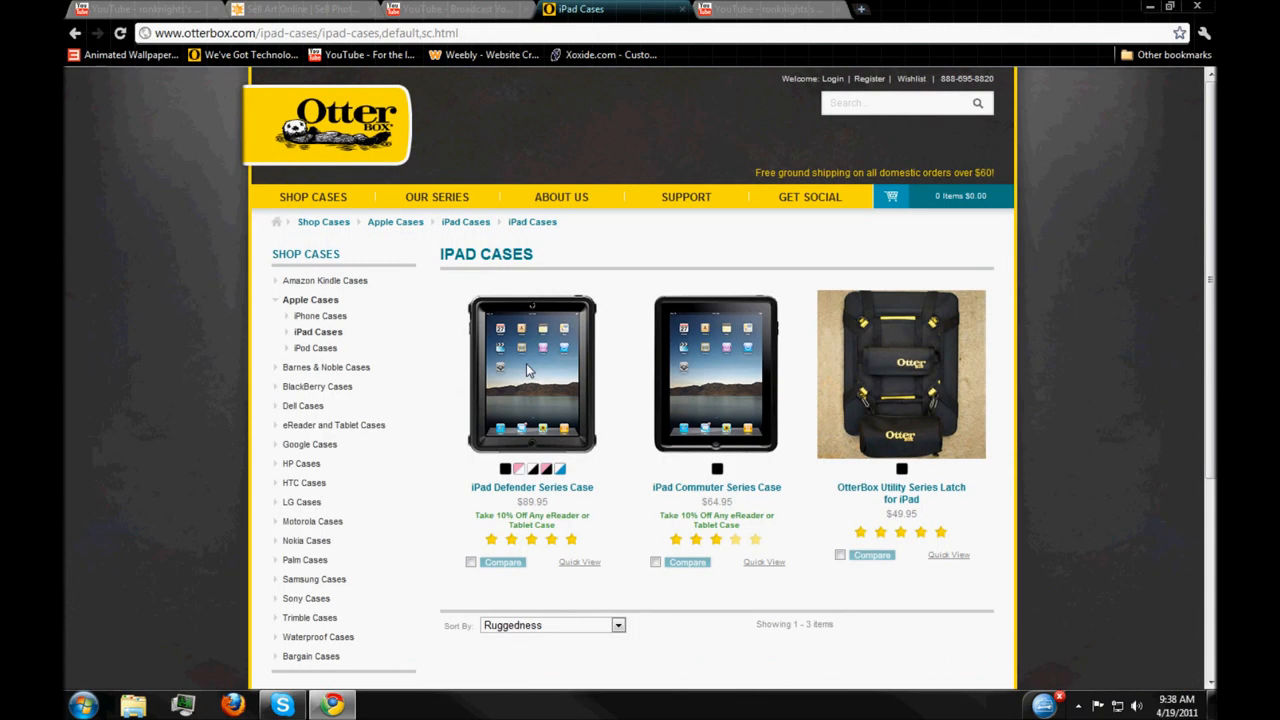
View the iPad Defender Series Case page and the back of the black case.
left_click(532, 376)
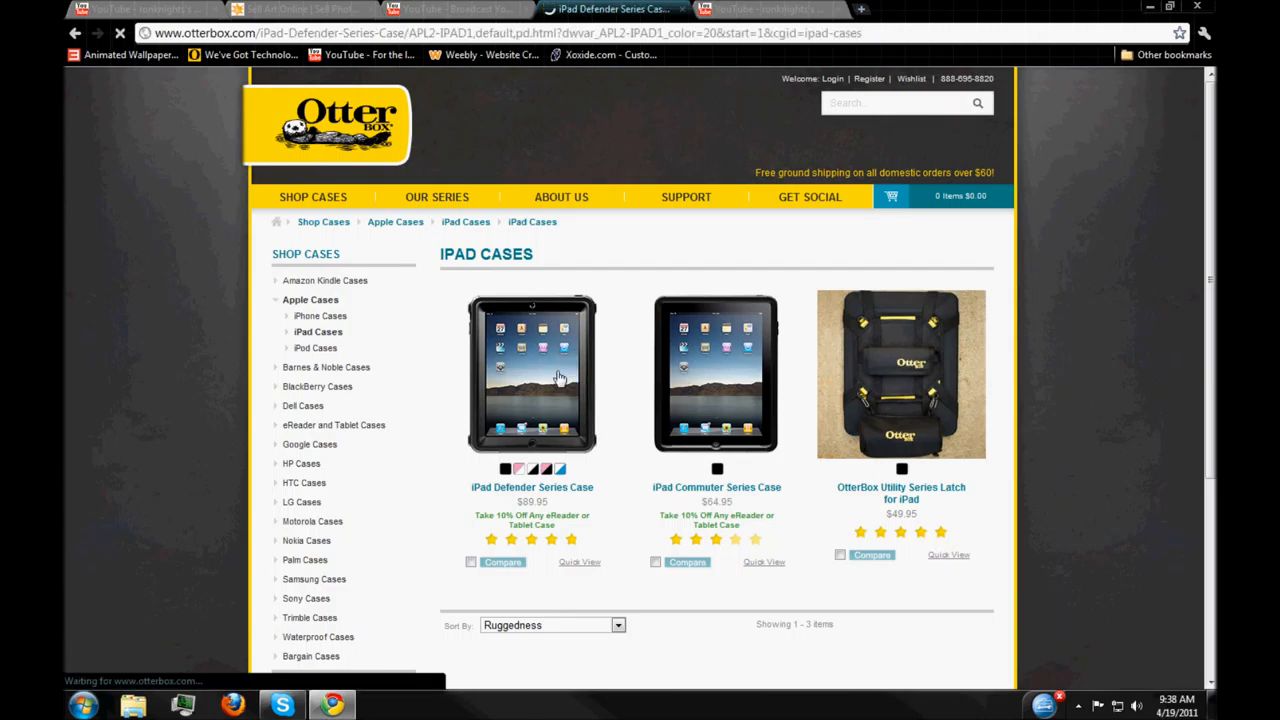
left_click(532, 376)
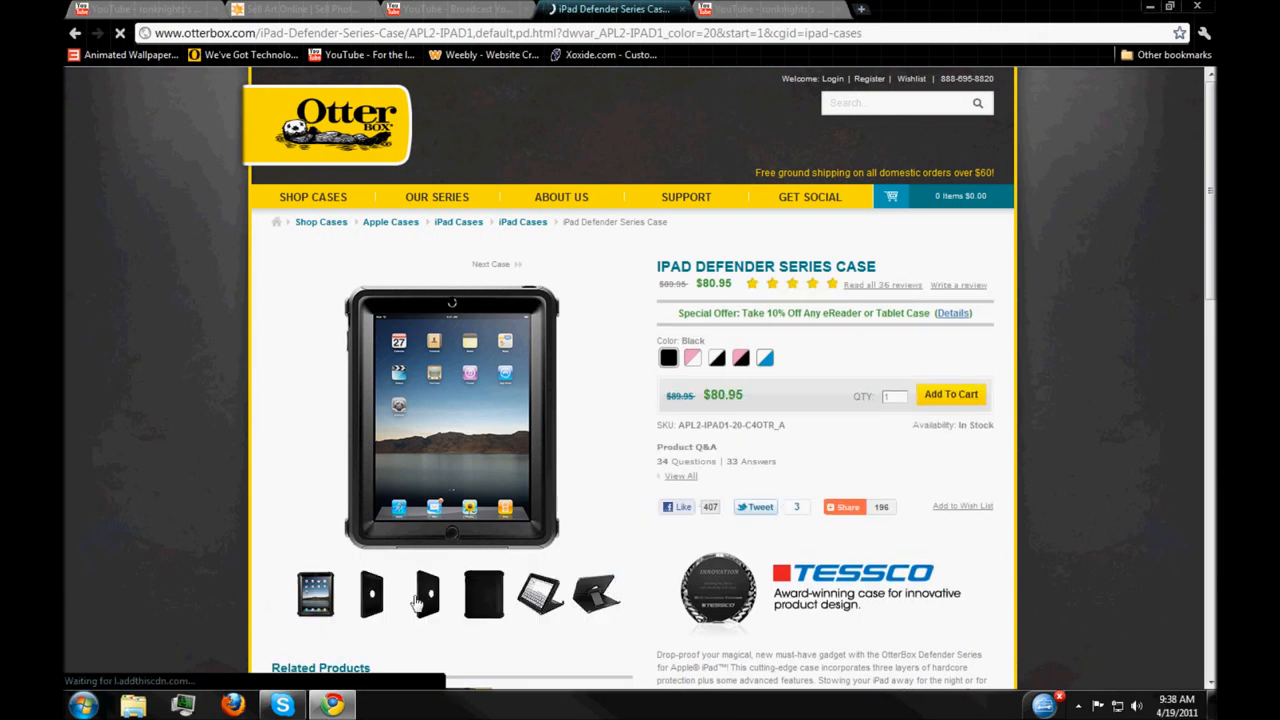
left_click(484, 594)
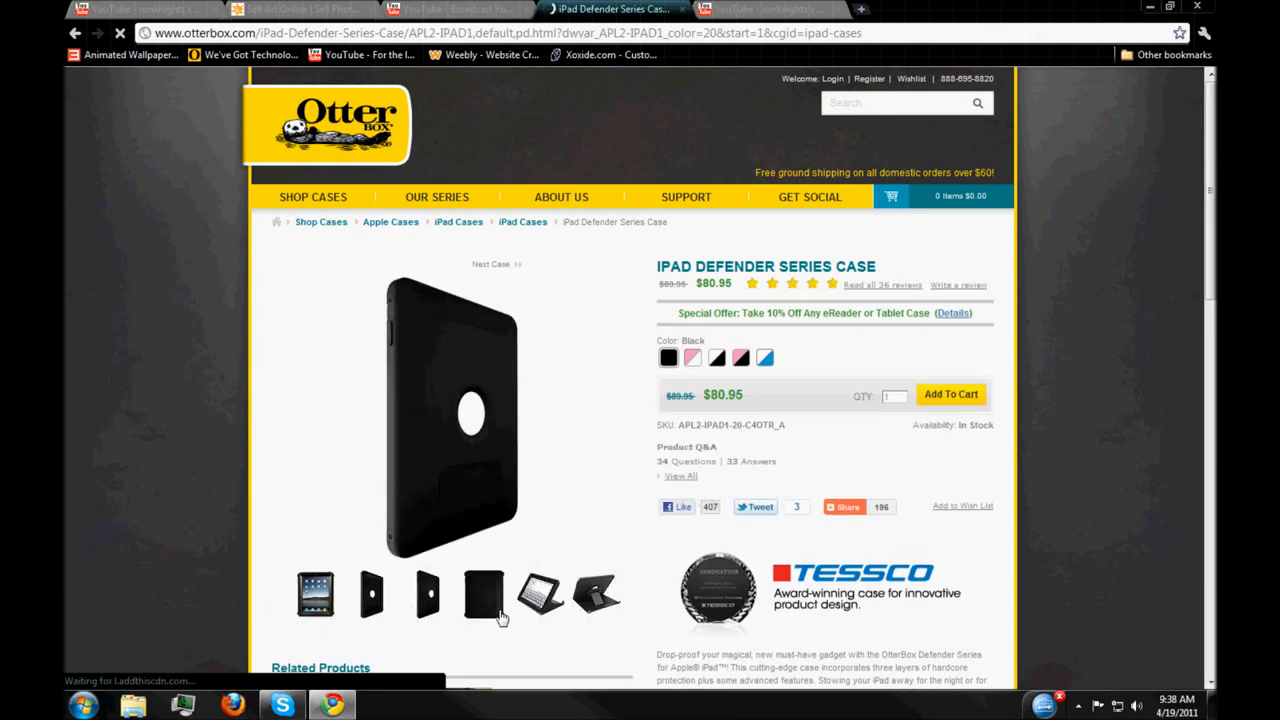
Switch to the white and blue colour and view its back and another angle.
left_click(764, 356)
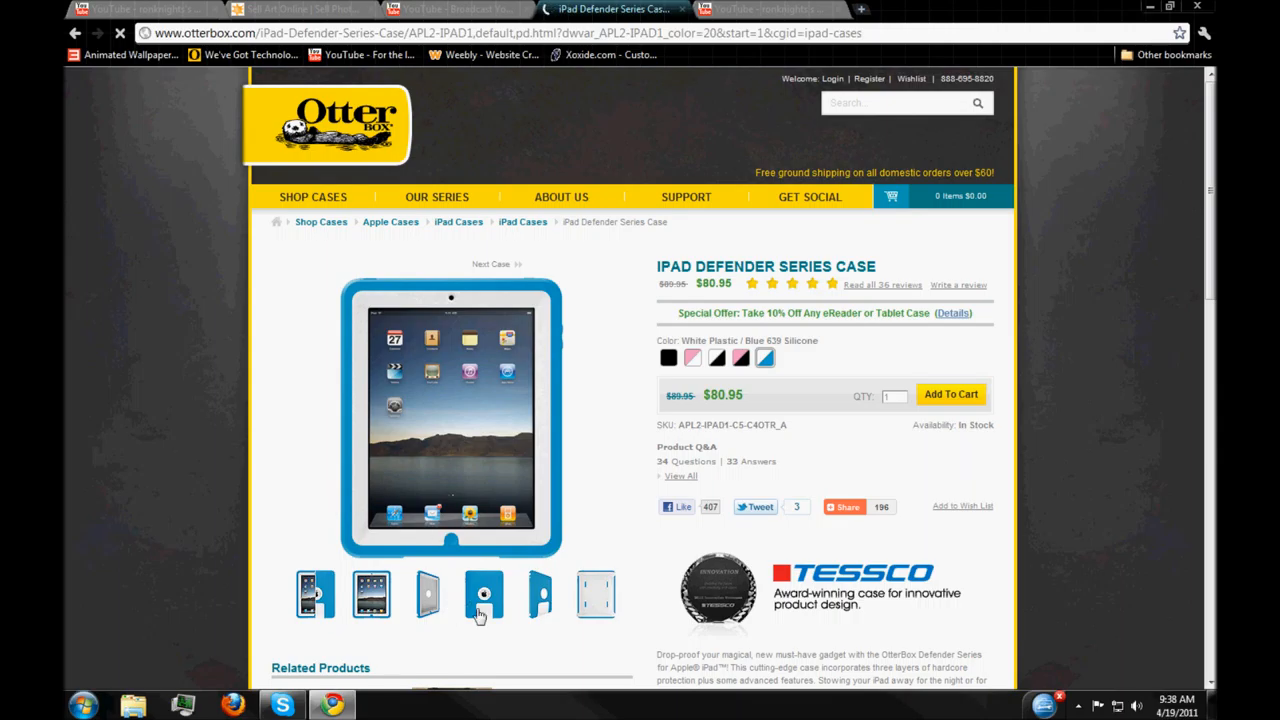
left_click(596, 596)
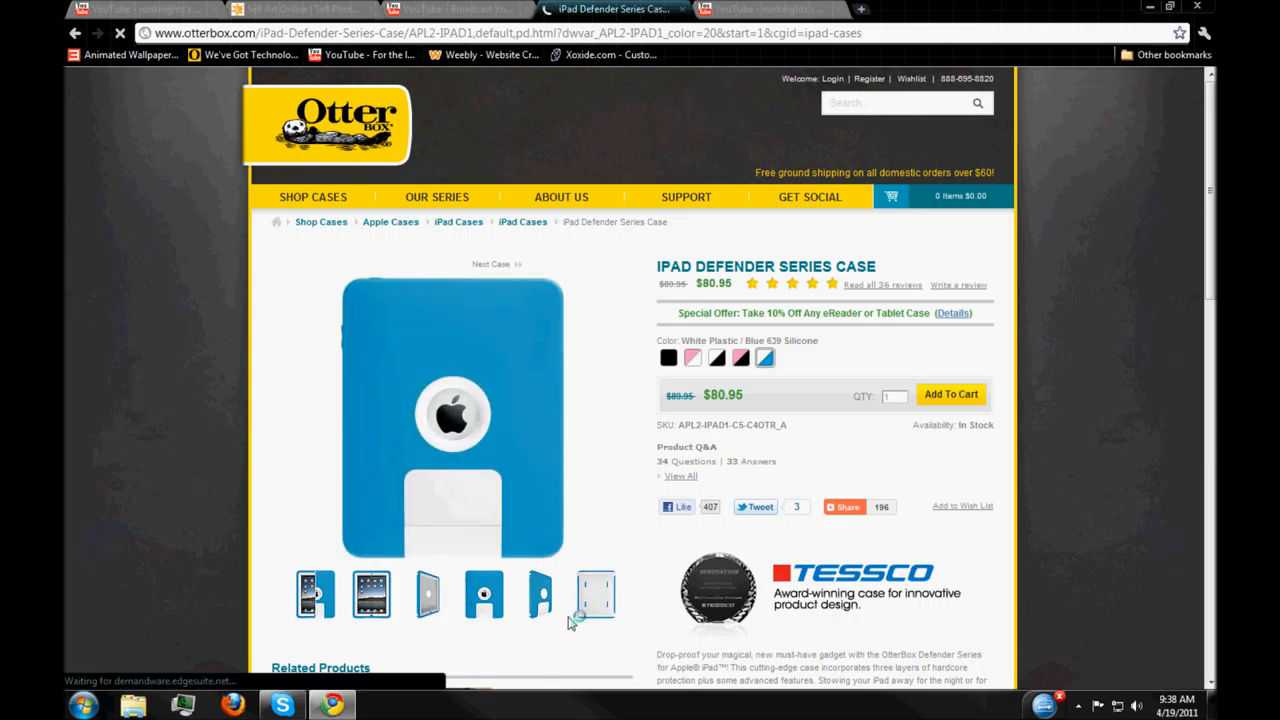
left_click(596, 594)
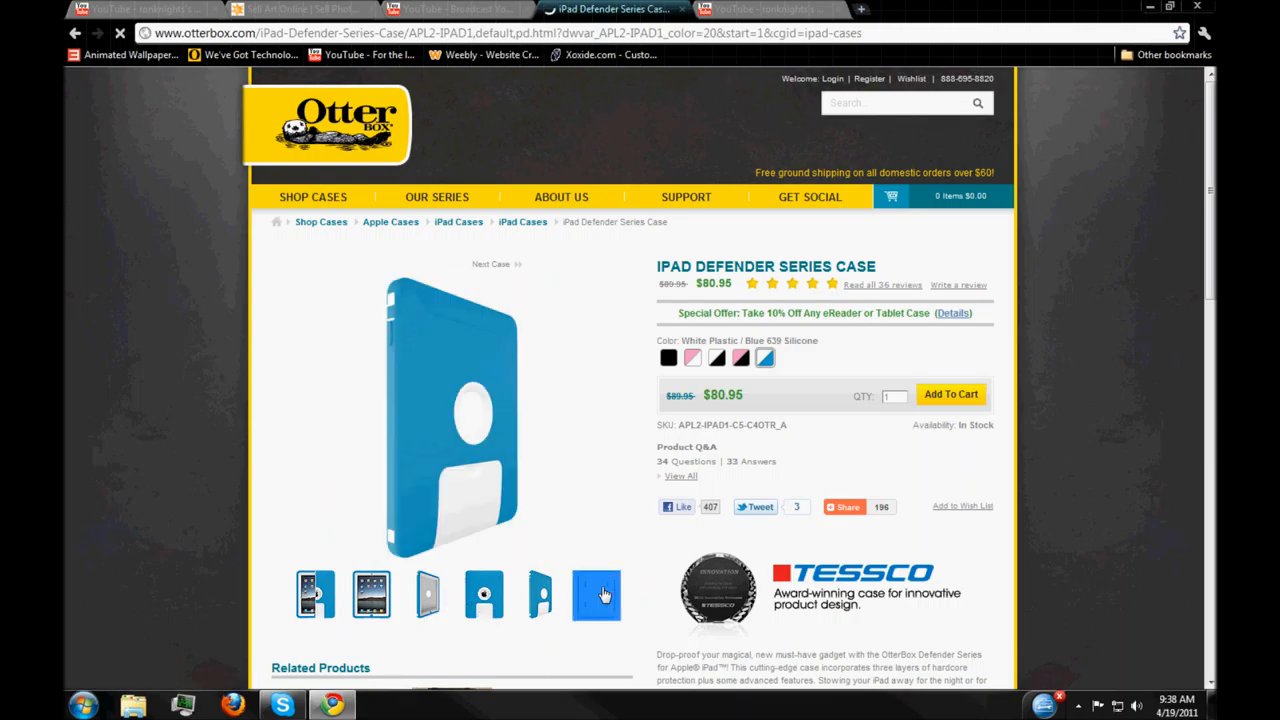
scroll("down", 3)
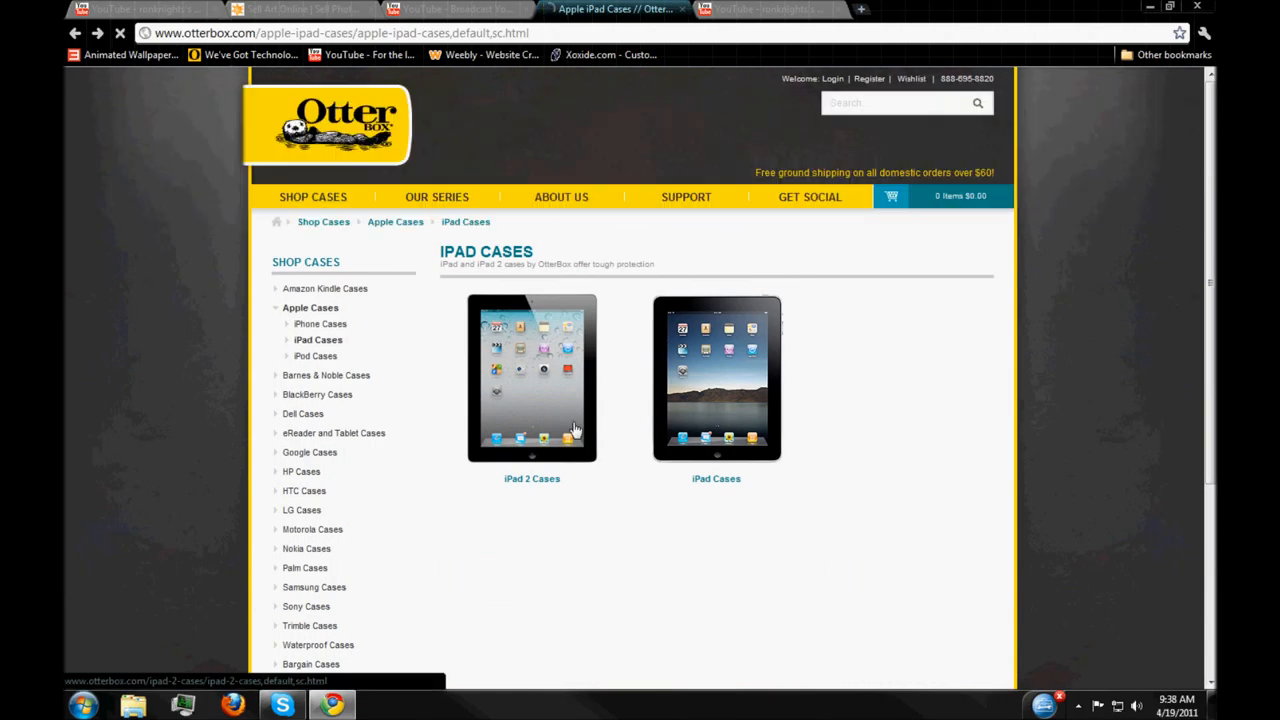
Reach the iPad 2 Defender Series Case page from the iPad 2 Cases listing.
left_click(532, 378)
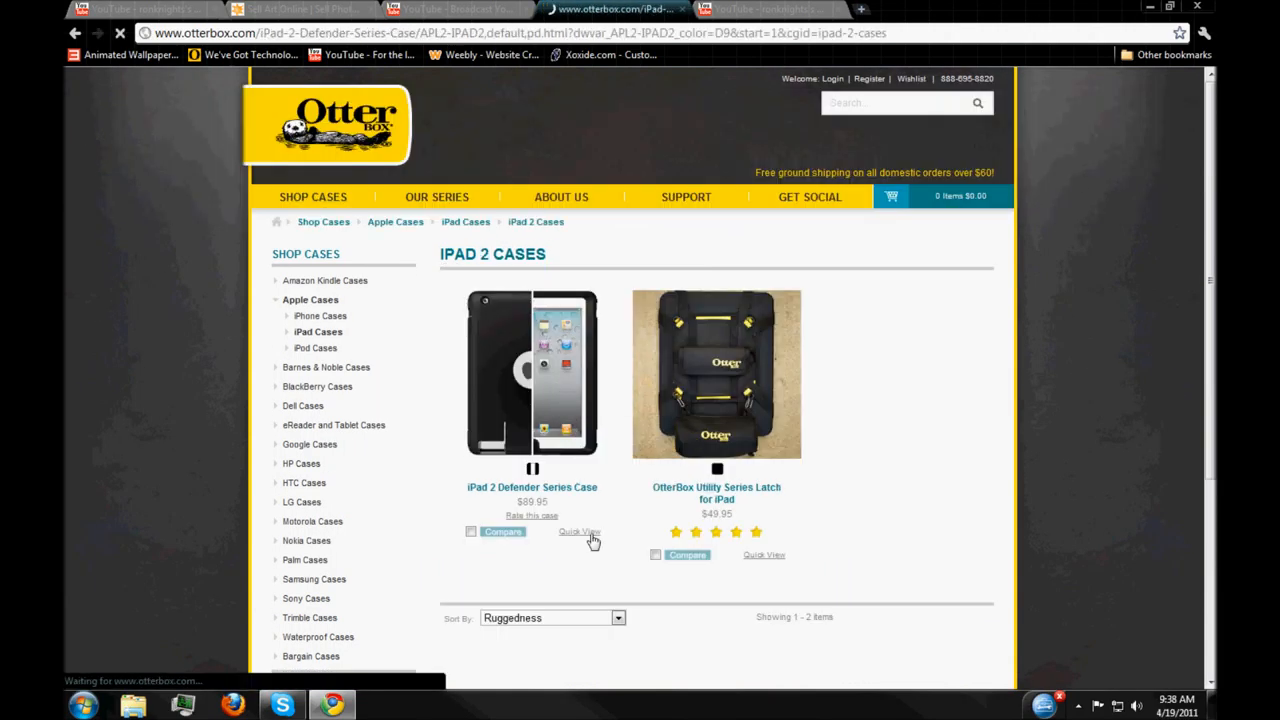
left_click(532, 488)
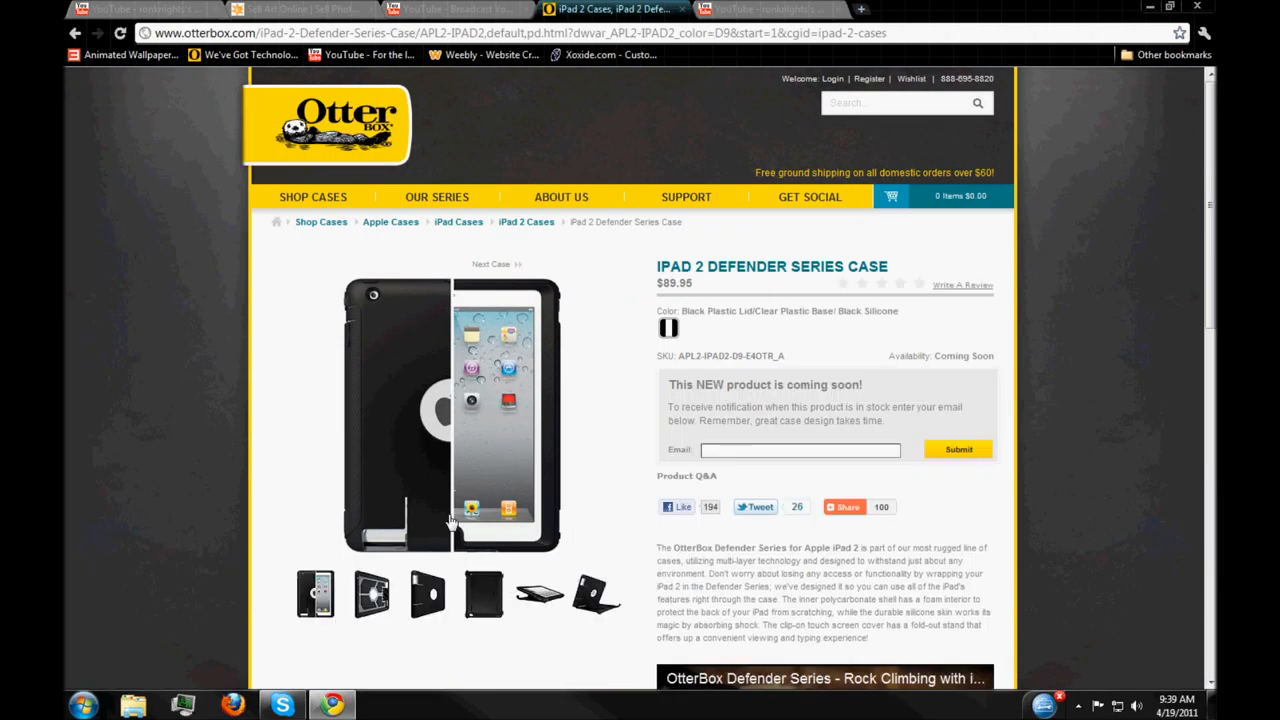
View the iPad 2 case tilted, front, back and propped up as a stand.
left_click(372, 592)
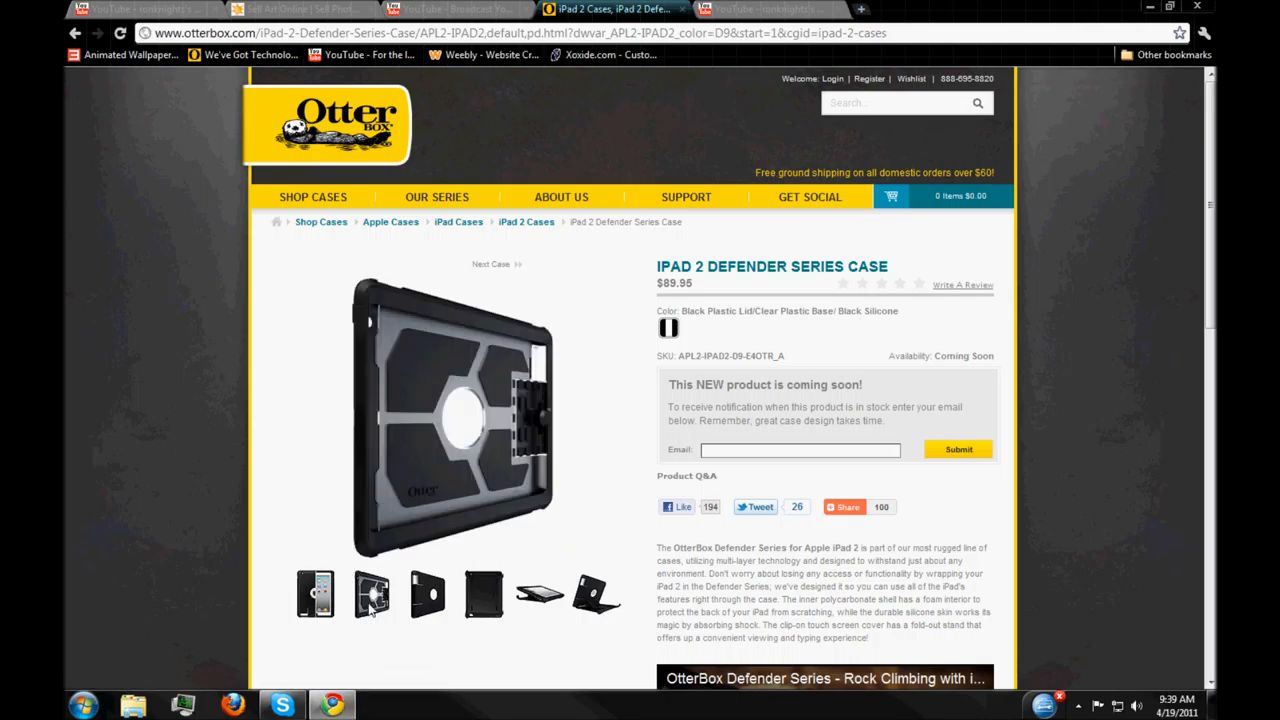
left_click(372, 592)
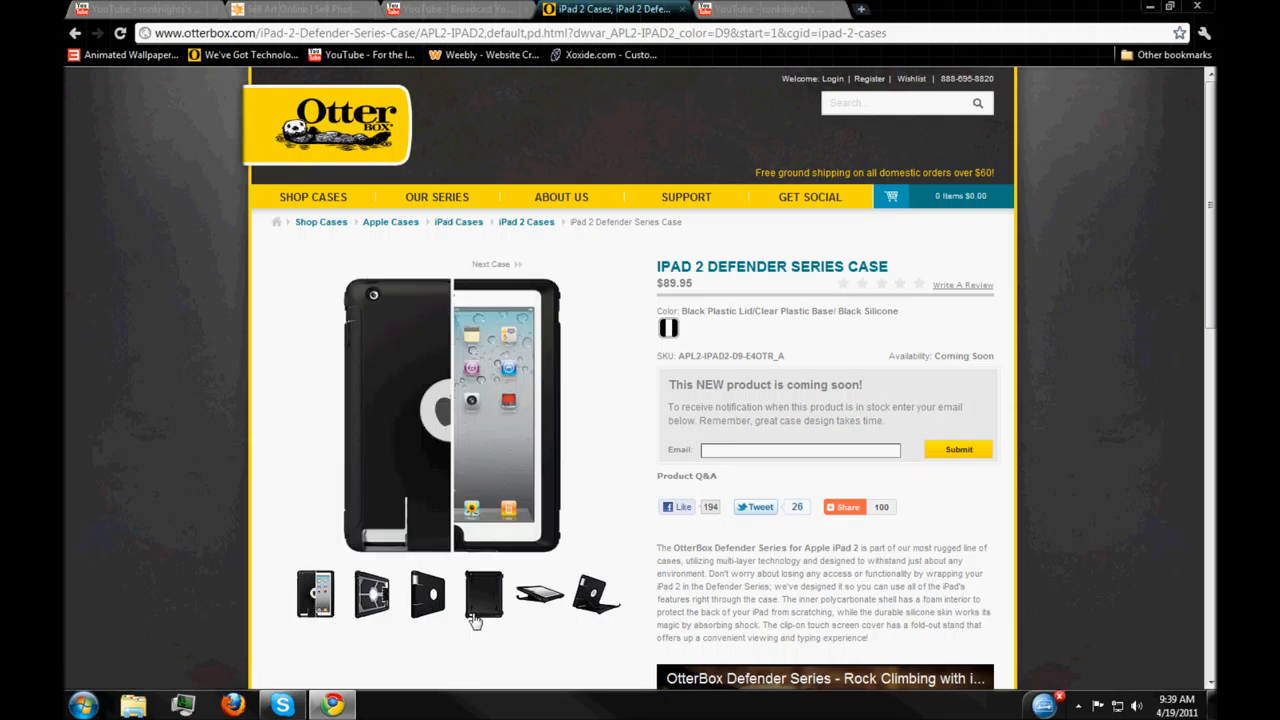
left_click(484, 592)
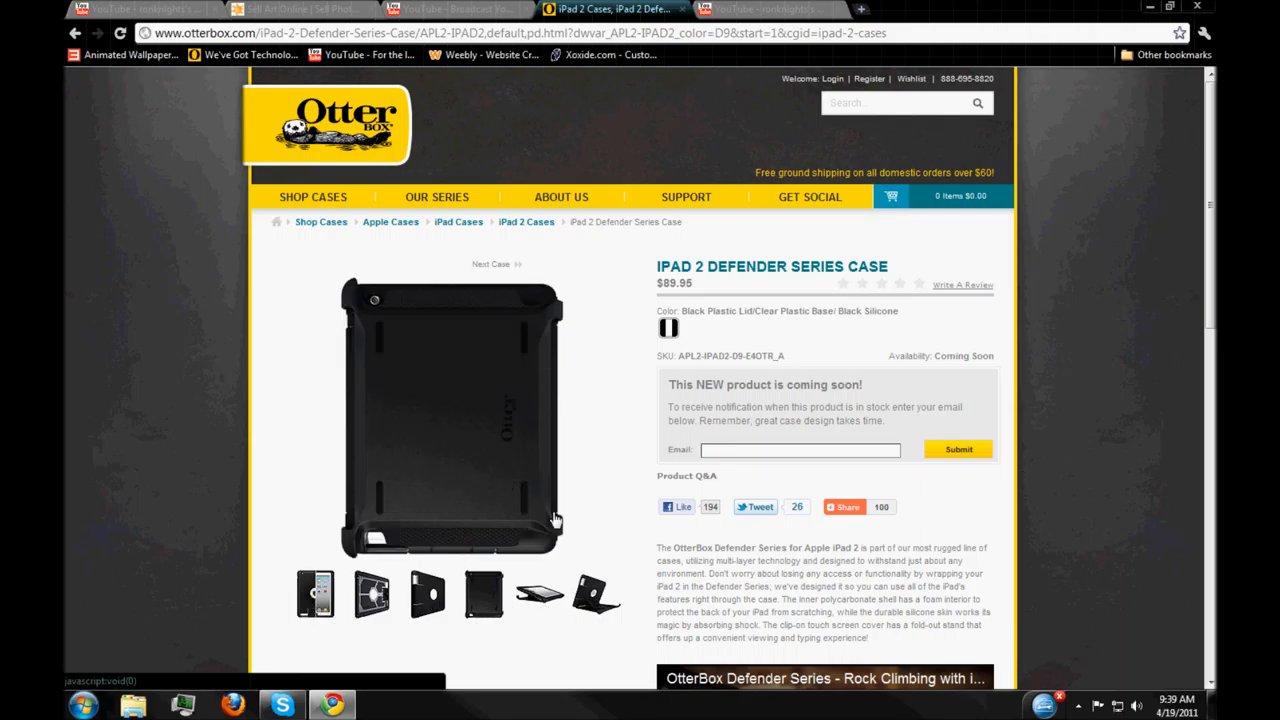
left_click(540, 592)
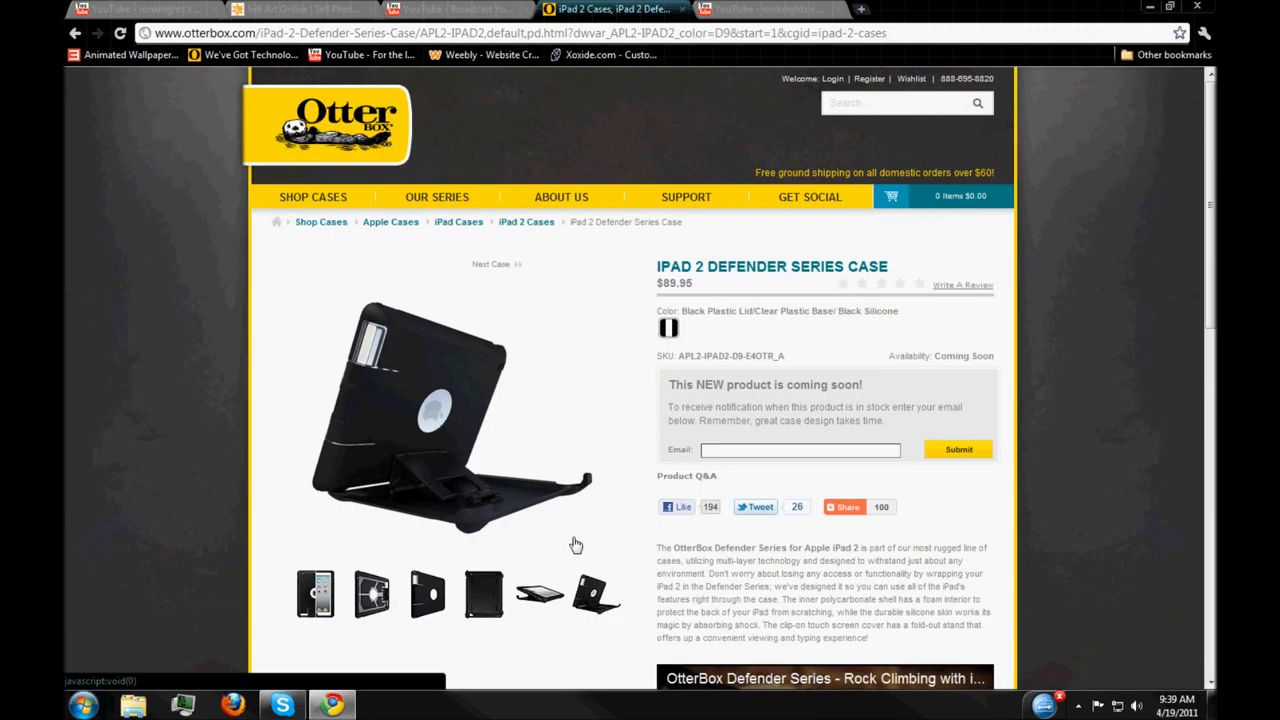
mouse_move(296, 160)
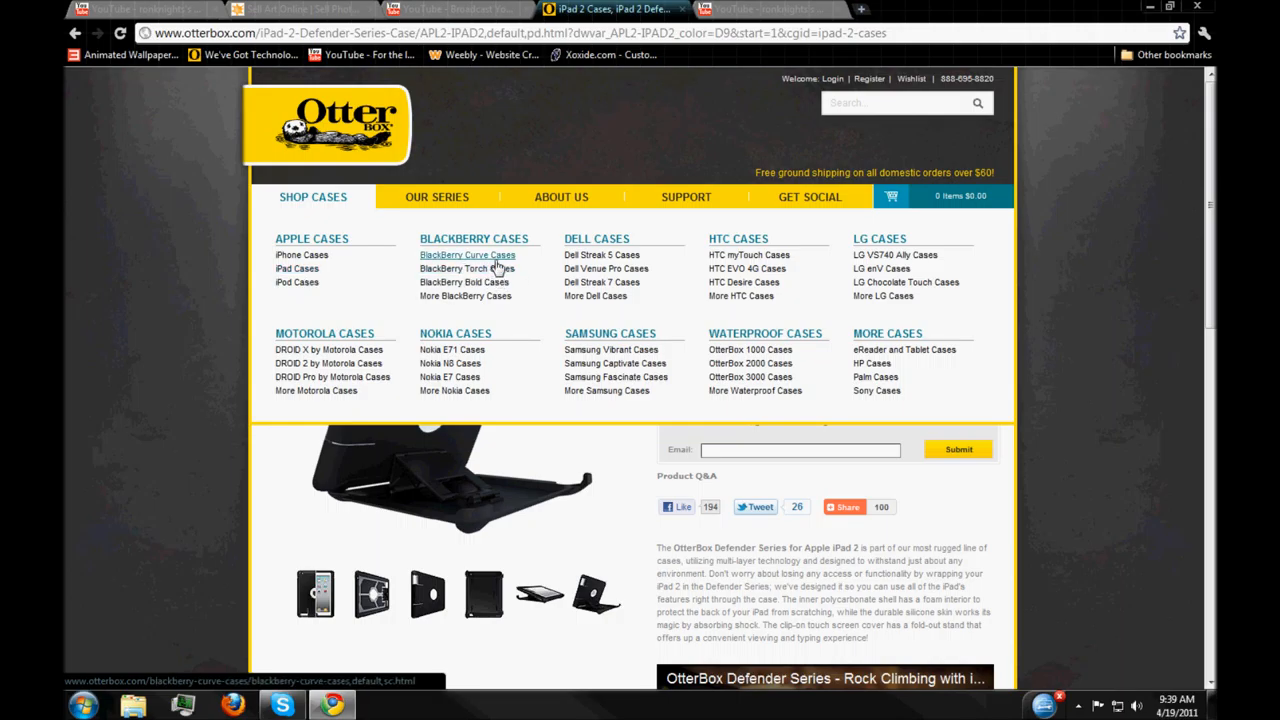
Visit the BlackBerry Curve 8900 Commuter Series Case page, then return to the iPad 2 Defender case.
left_click(468, 256)
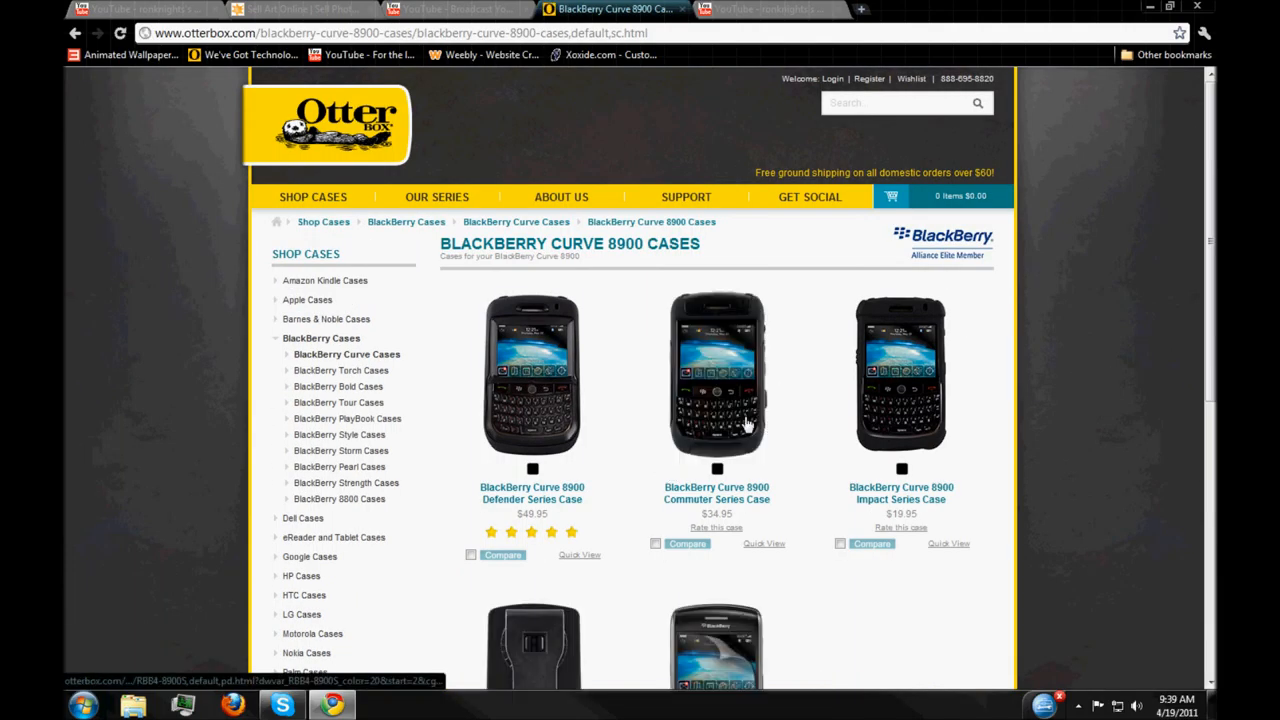
left_click(716, 376)
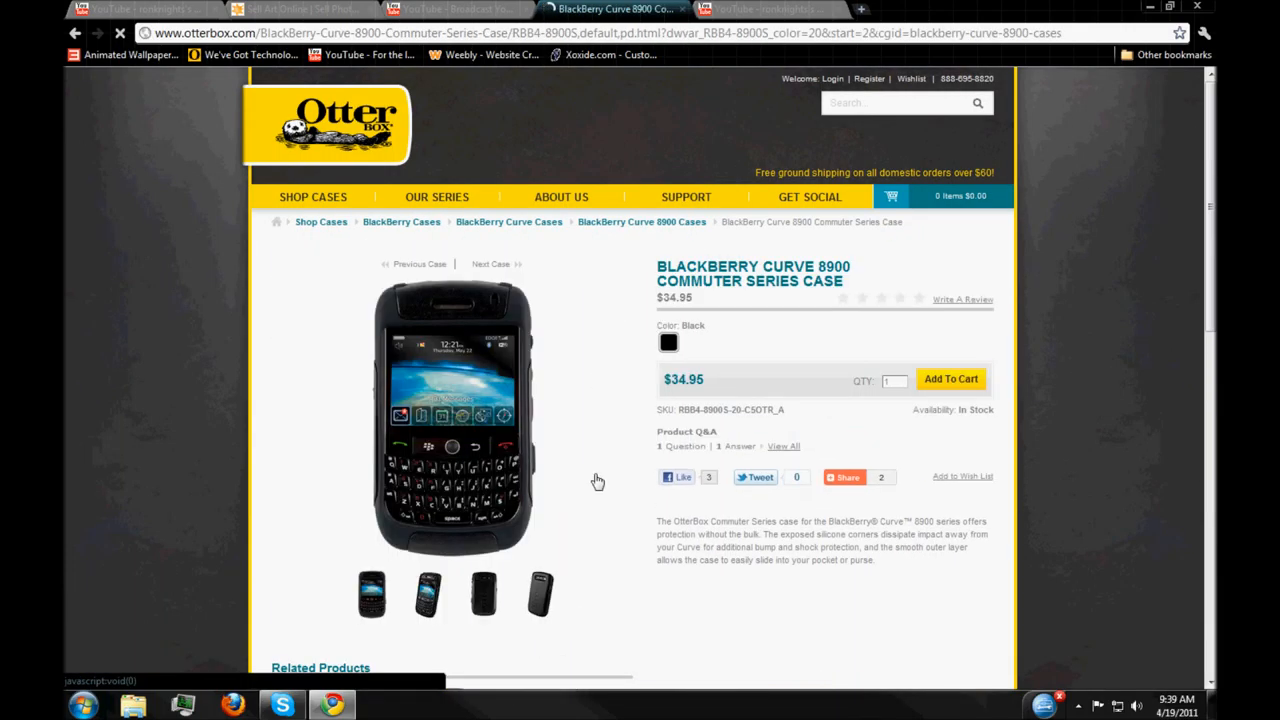
left_click(484, 594)
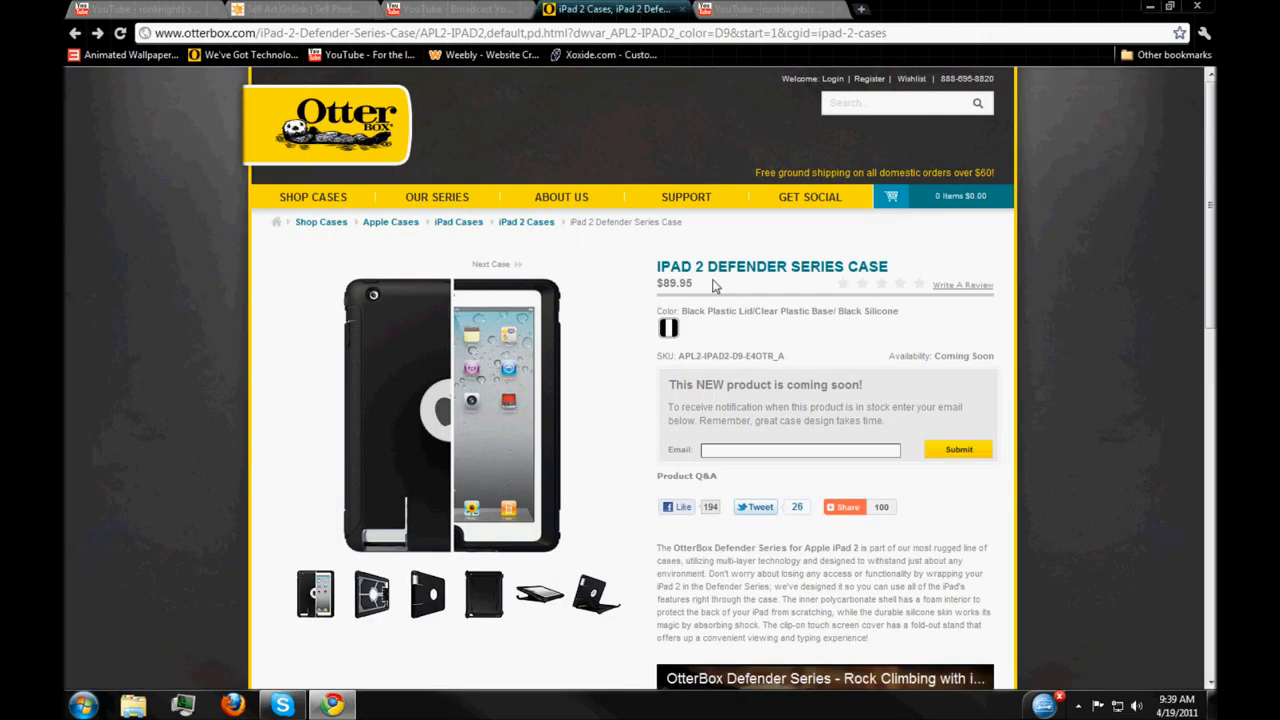
mouse_move(620, 428)
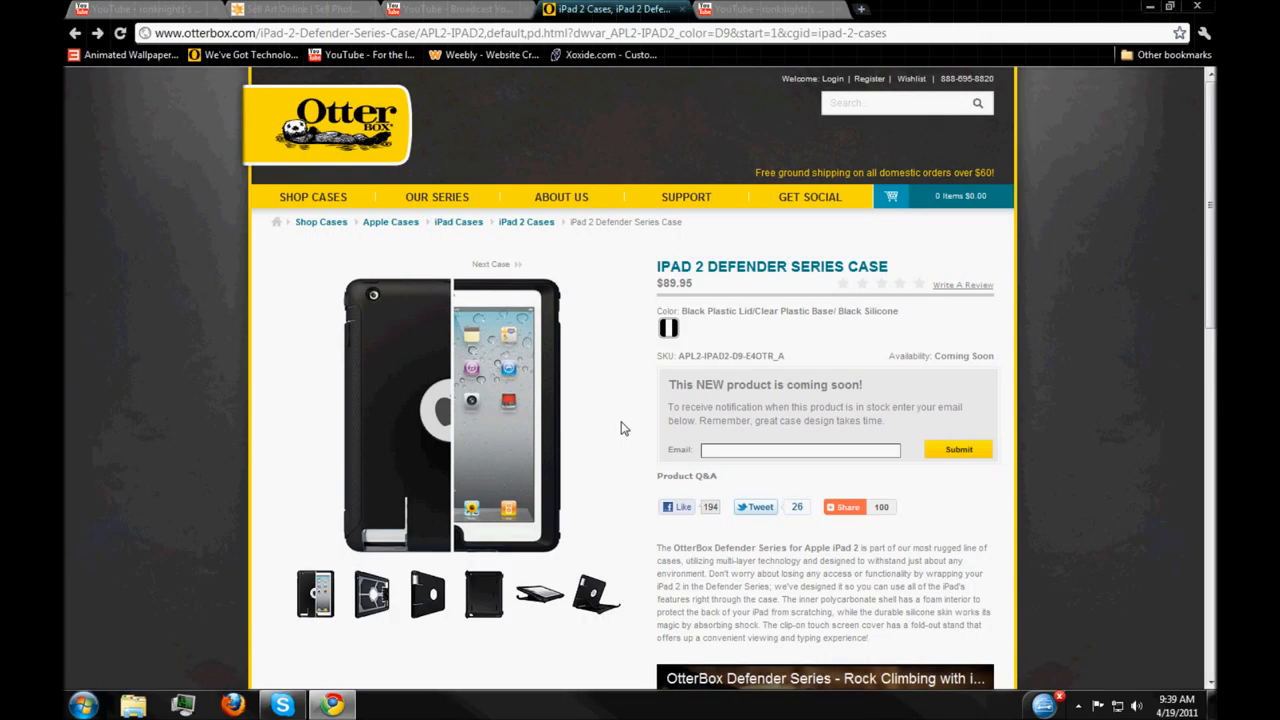
scroll("down", 3)
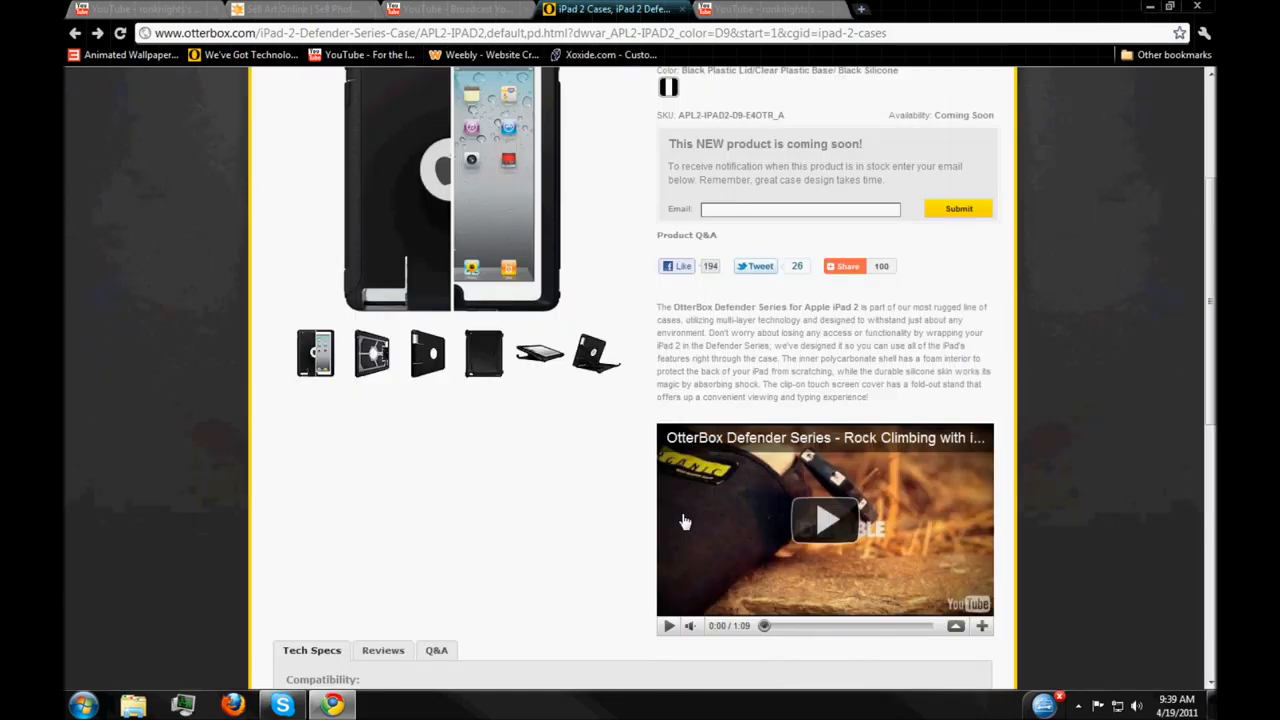
scroll("up", 3)
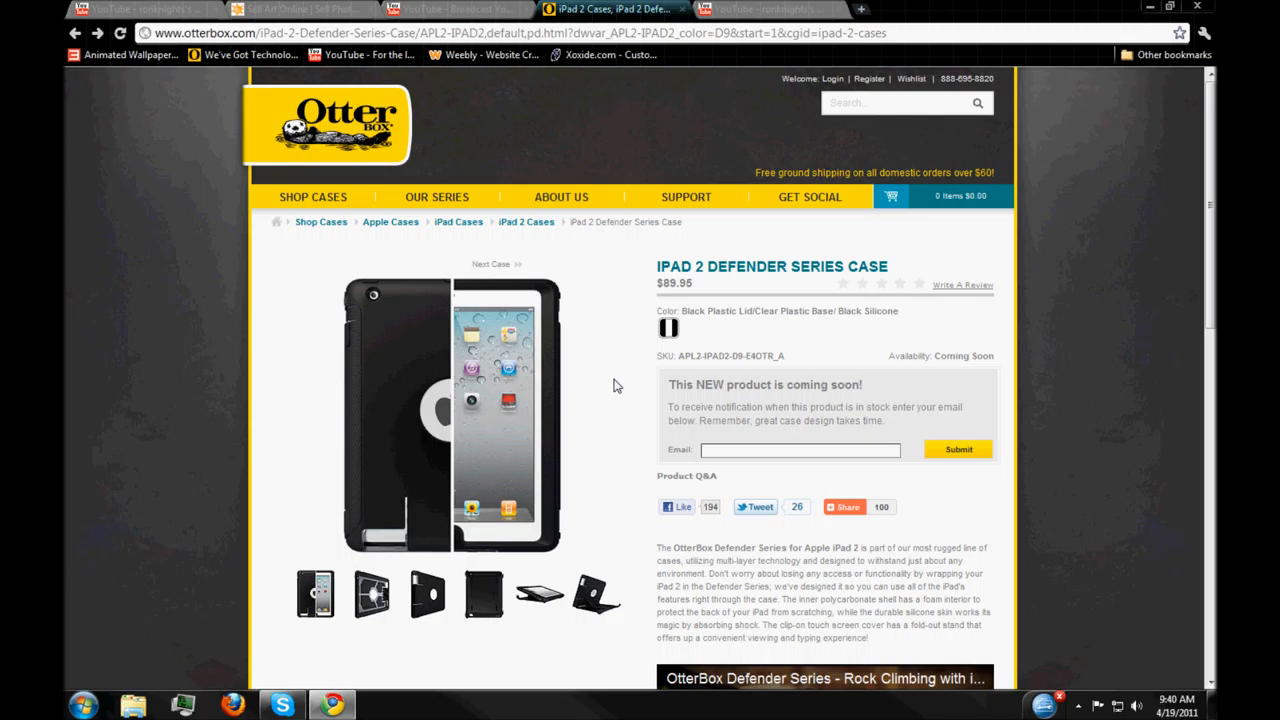
mouse_move(704, 596)
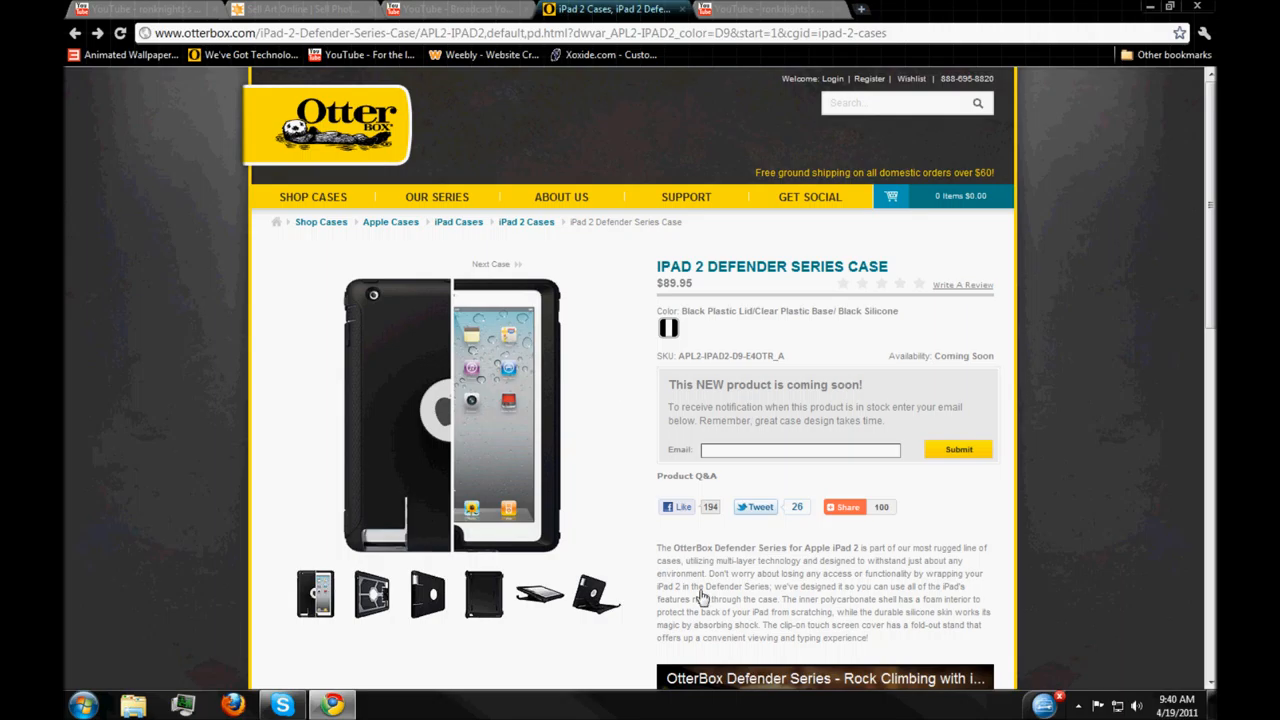
left_click(1078, 704)
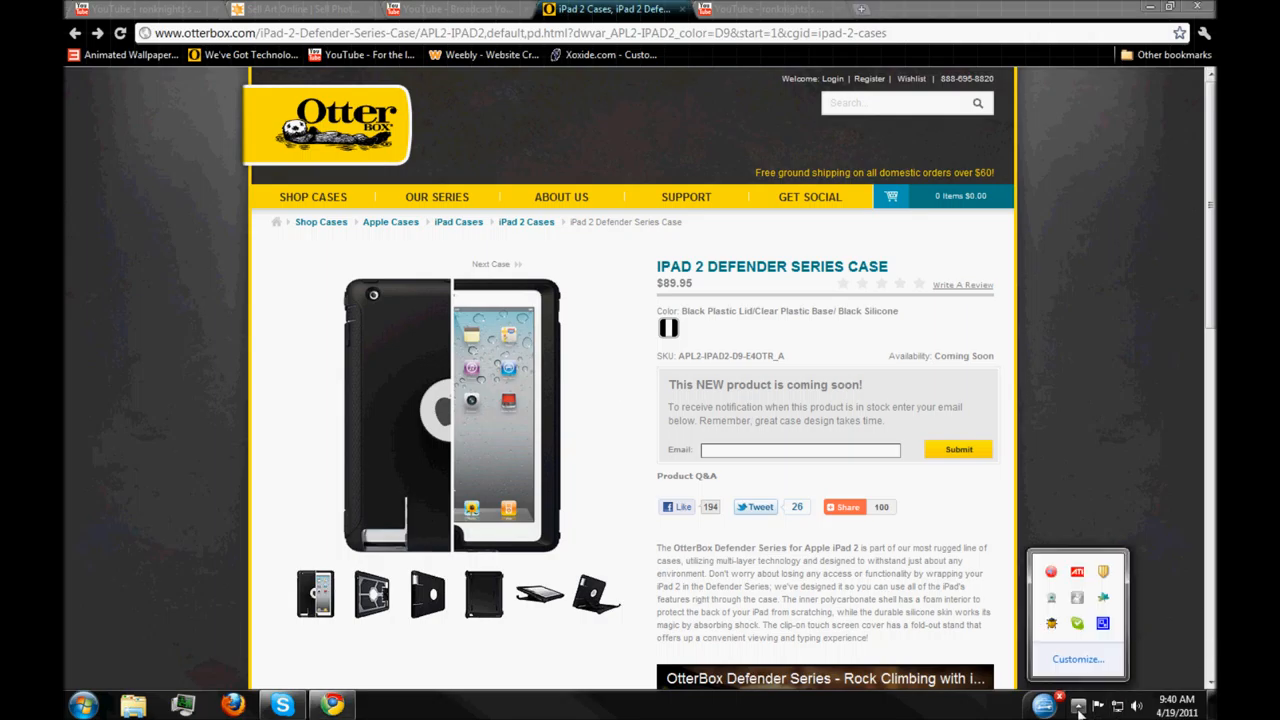